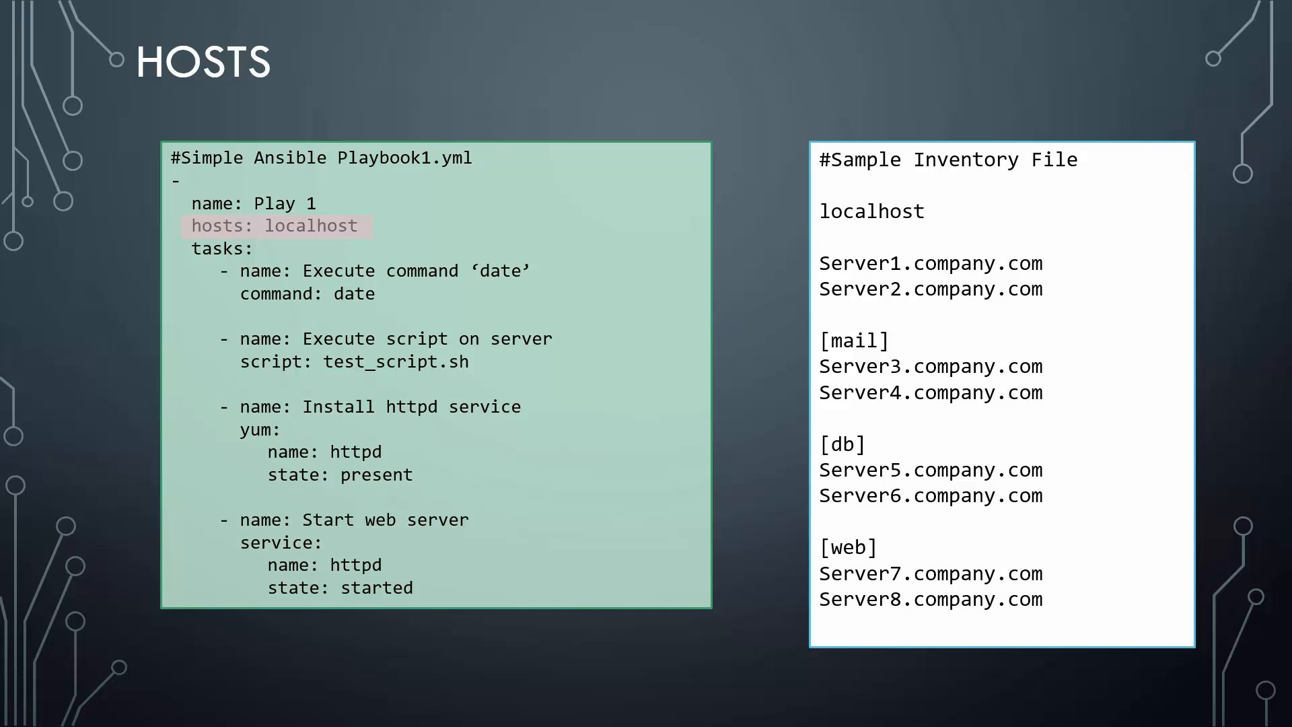
Step: Advance the slideshow from the Hosts slide to the Module slide with the sample playbook
key(Right)
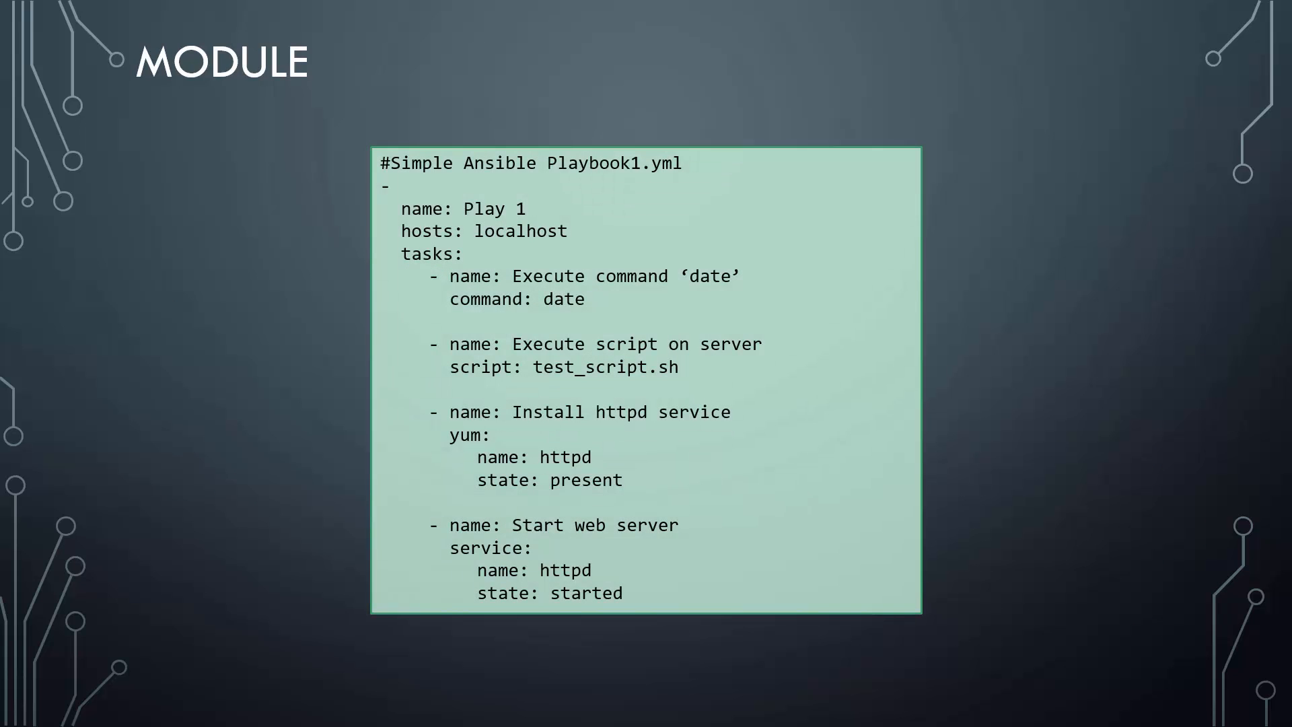